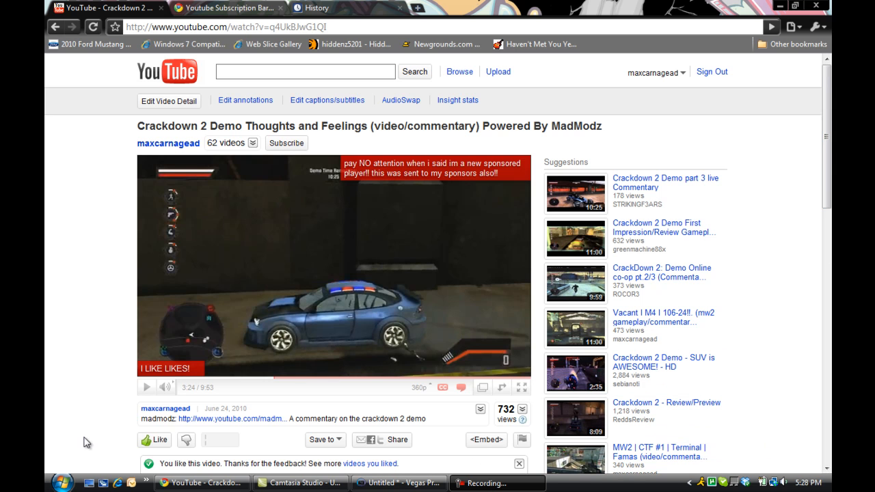
pyautogui.moveTo(793, 468)
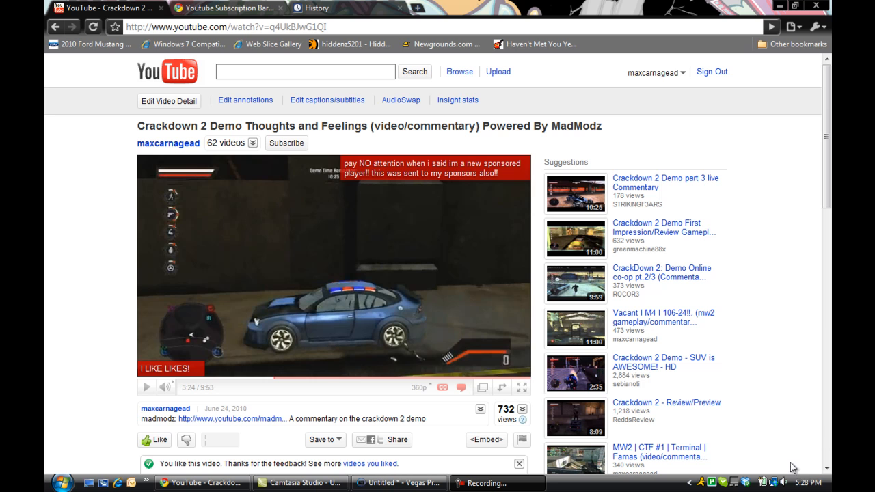
pyautogui.moveTo(812, 374)
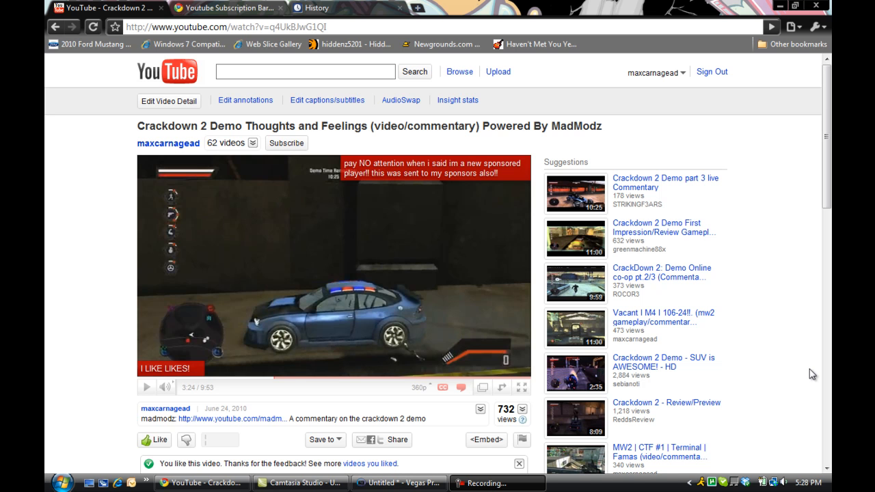
pyautogui.moveTo(540, 312)
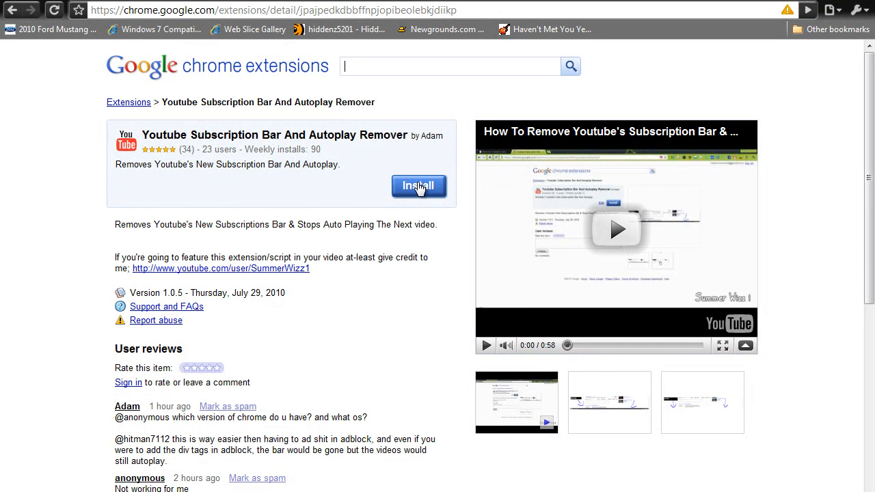
pyautogui.moveTo(48, 137)
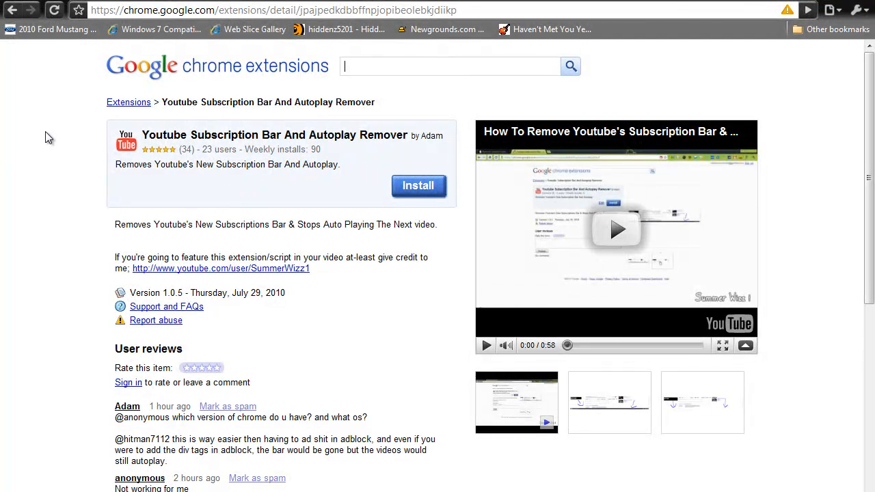